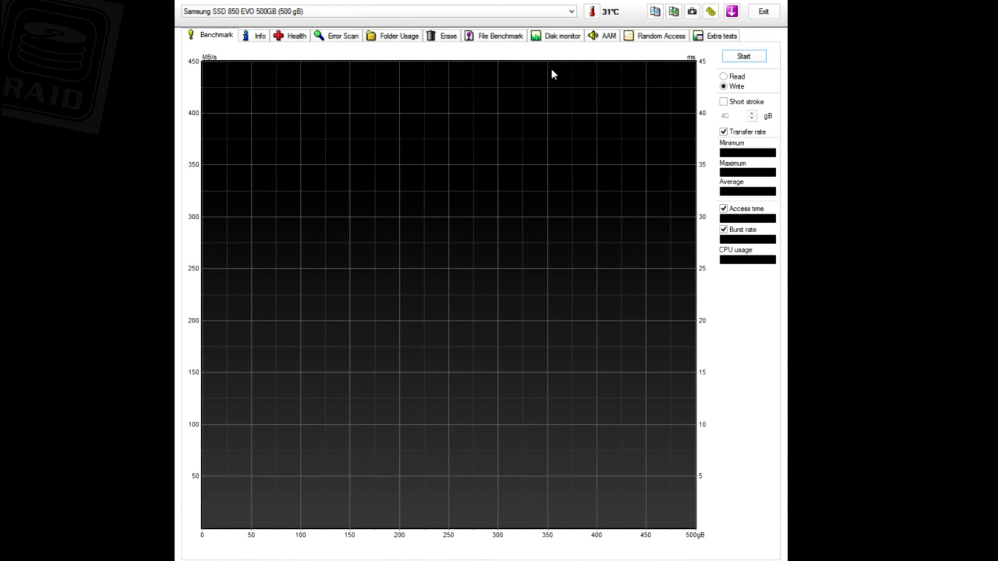
# Run the Random Access read test for the Samsung SSD 850 EVO beside the RAID 0 table.
pyautogui.click(661, 35)
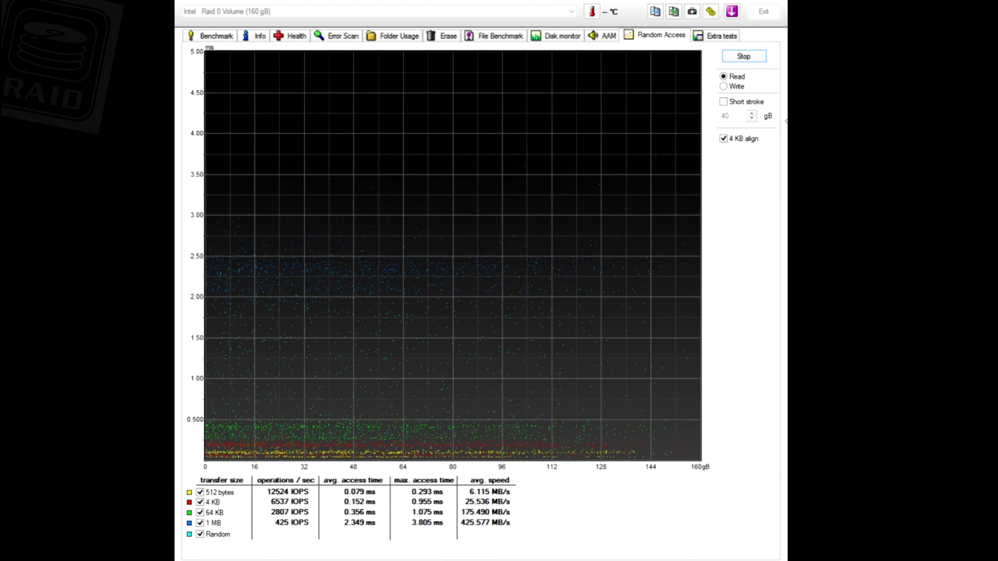
pyautogui.click(743, 55)
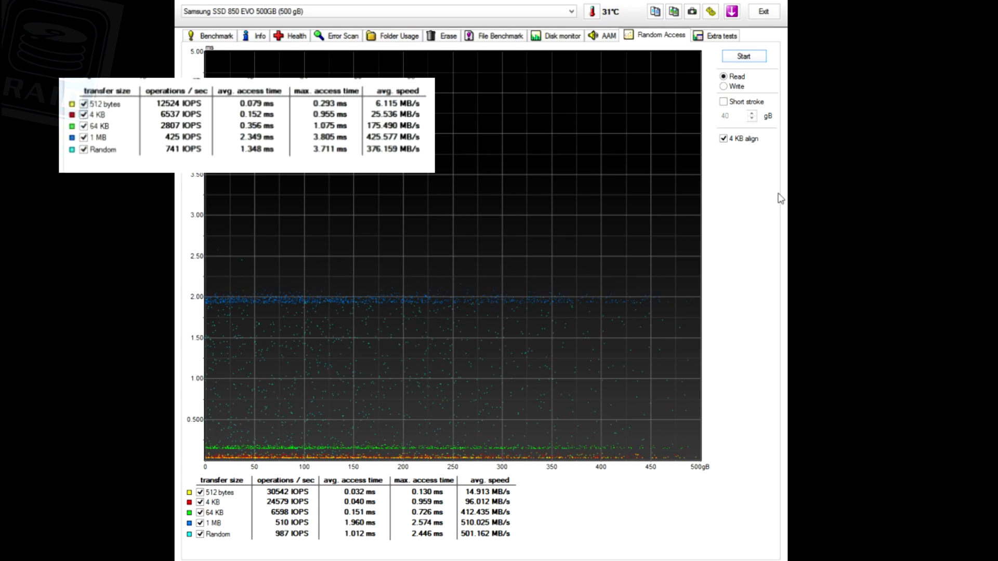
pyautogui.click(743, 56)
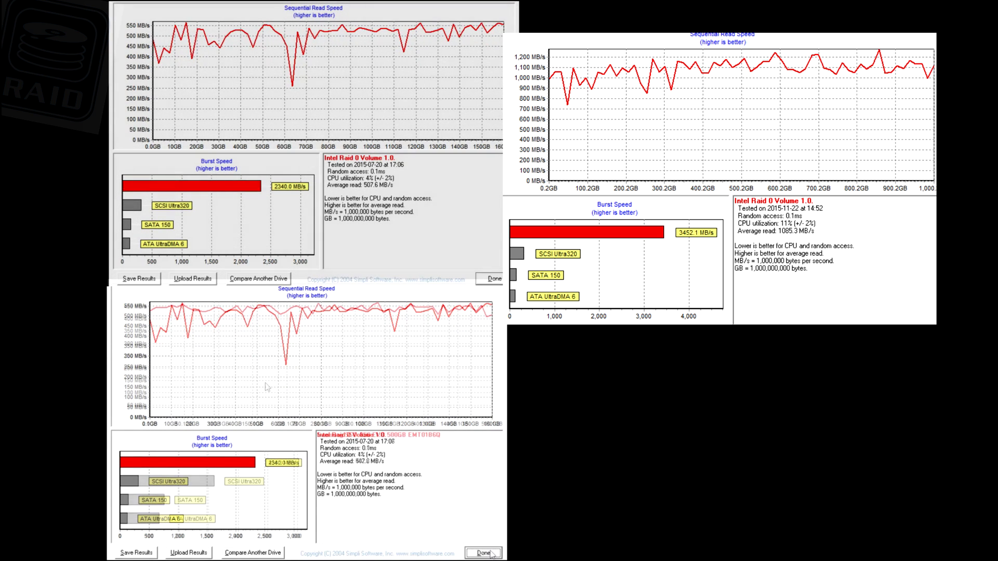
# Overlay the two HD Tach runs in the Sequential Read and Burst Speed windows.
pyautogui.click(483, 553)
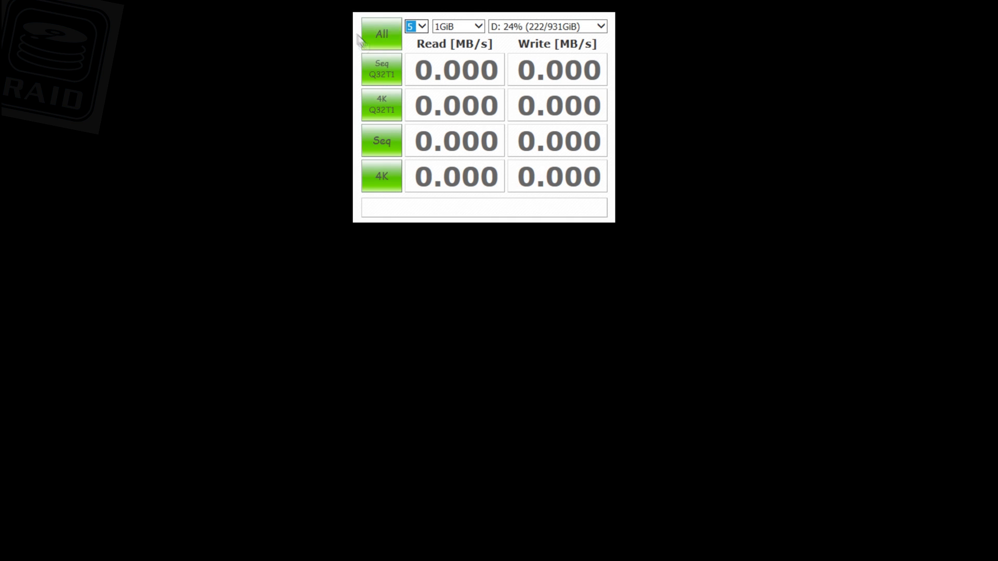
# Start the CrystalDiskMark All benchmark for drive D: at 5 runs of 1GiB.
pyautogui.click(380, 35)
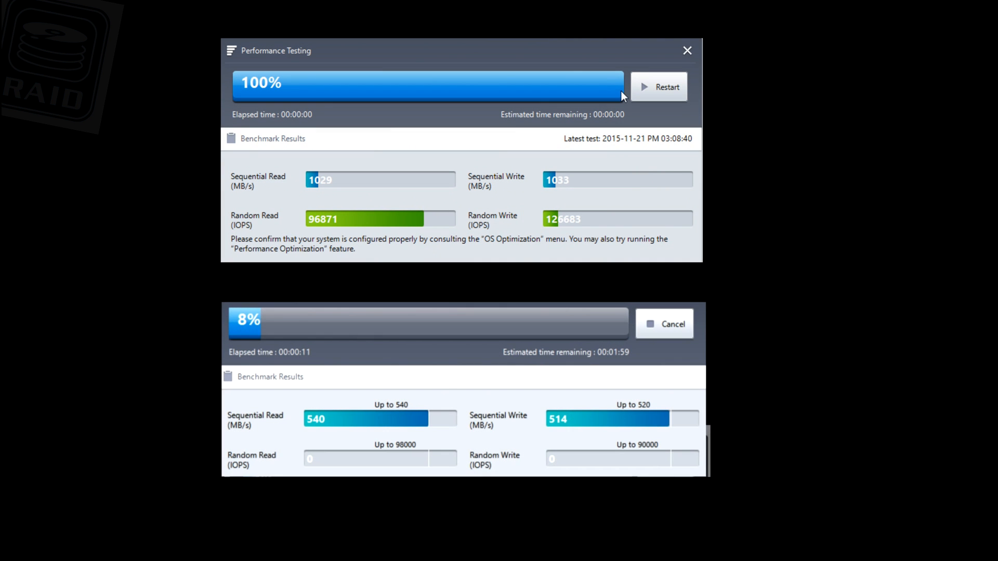
# Restart the Samsung Magician performance test, clearing the 1029 MB/s result.
pyautogui.click(659, 87)
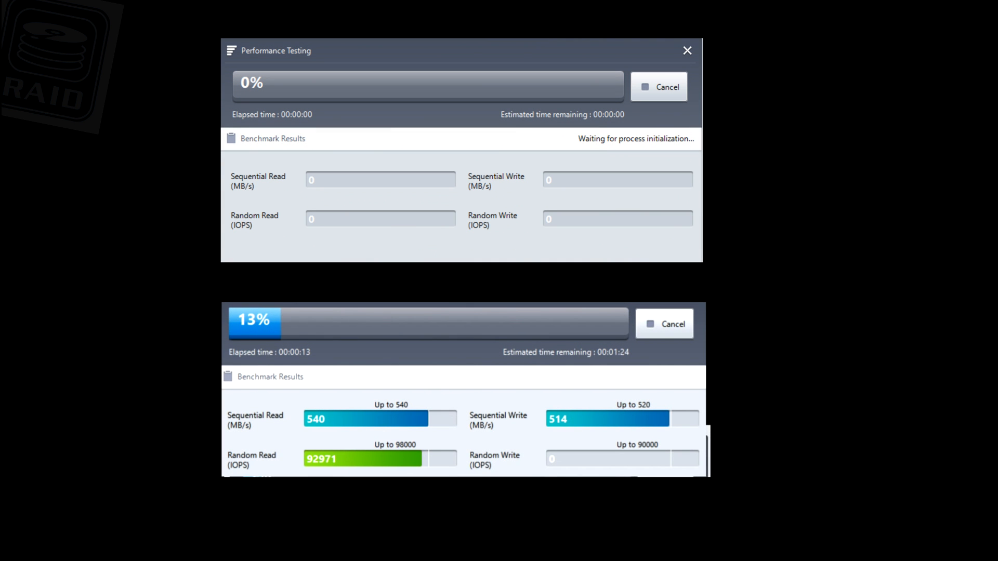